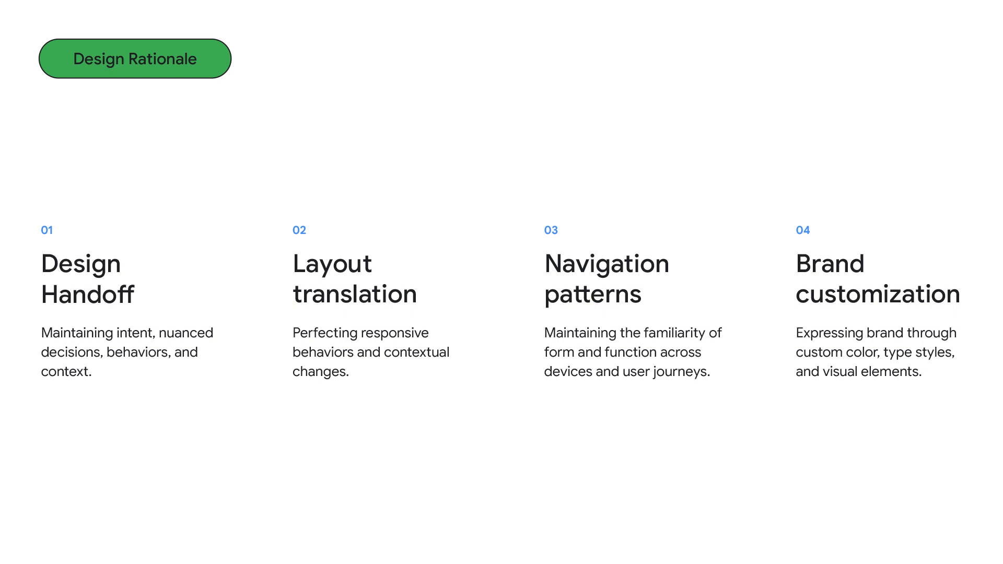
click(134, 58)
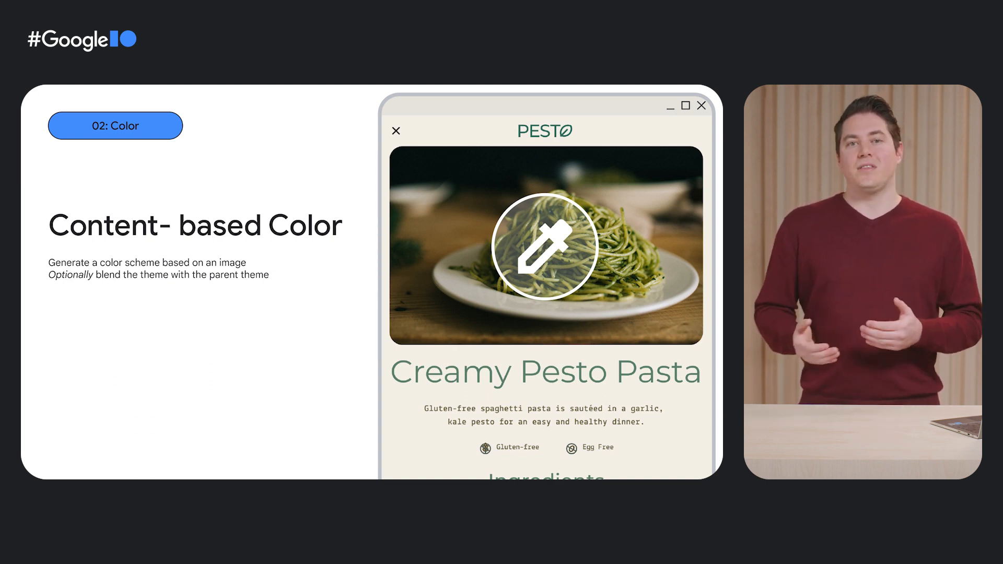
key(Right)
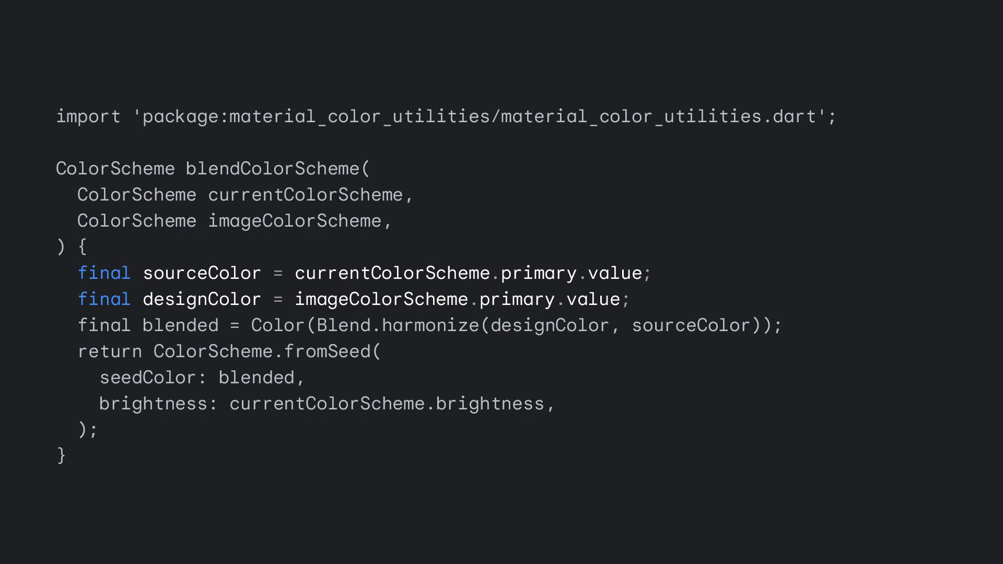